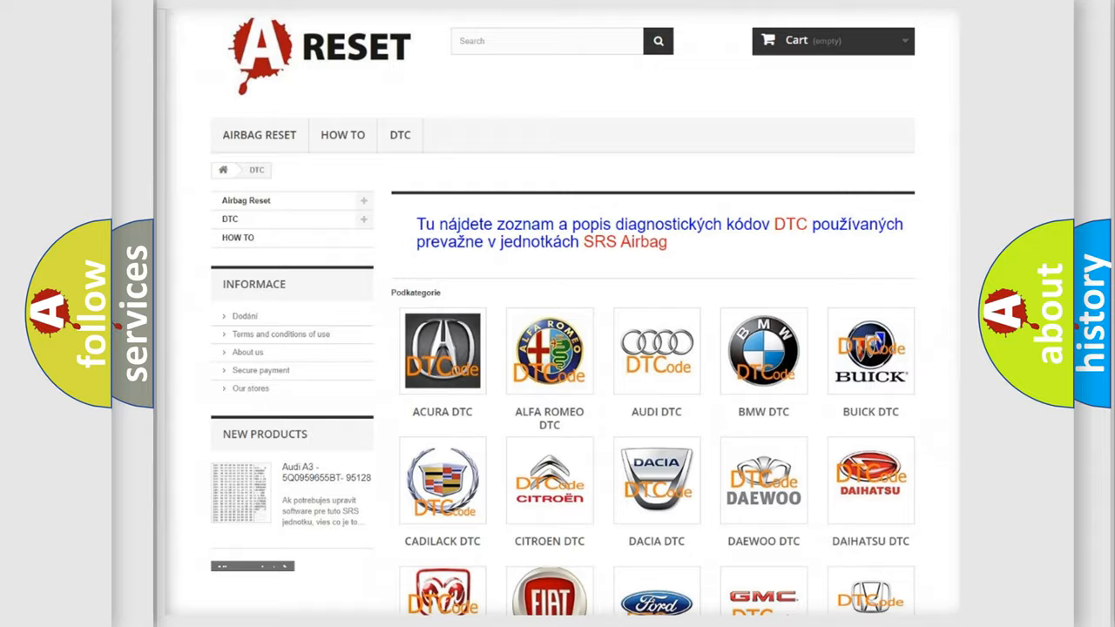
Step: Go to the Saturn DTC list from the category page and look through its codes
{"action": "scroll", "scroll_direction": "down", "scroll_amount": 3}
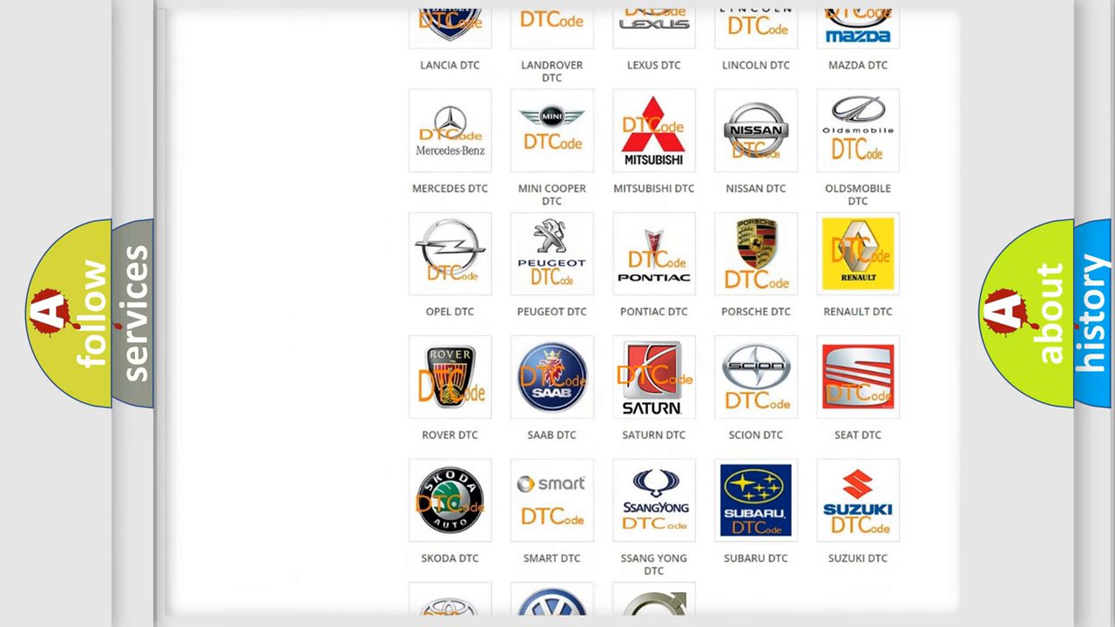
{"action": "left_click", "coordinate": [654, 378]}
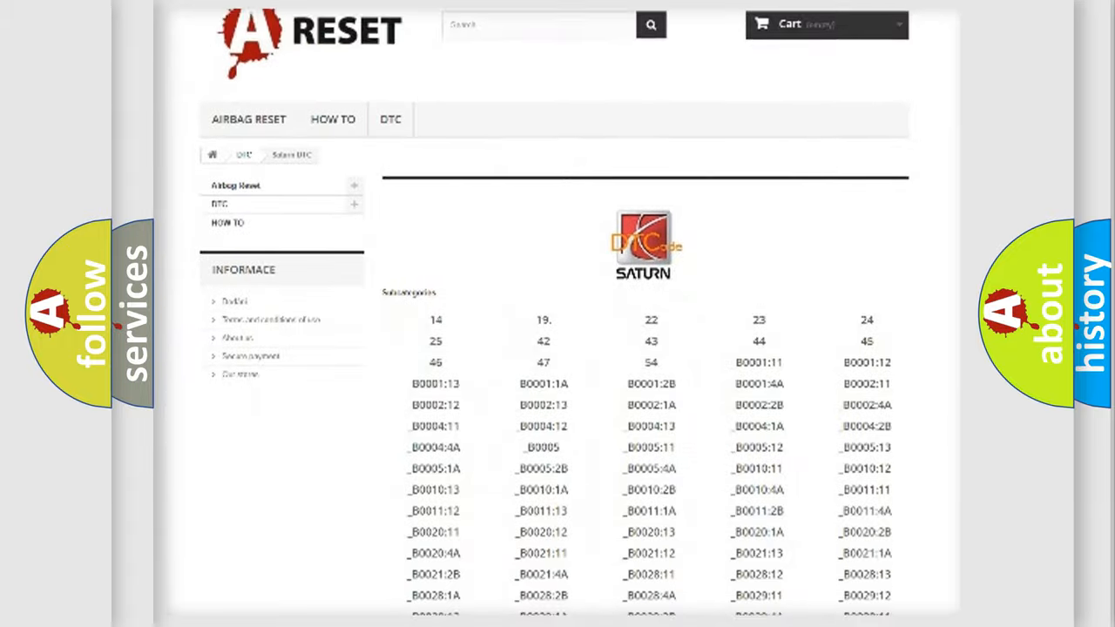
{"action": "scroll", "scroll_direction": "down", "scroll_amount": 3}
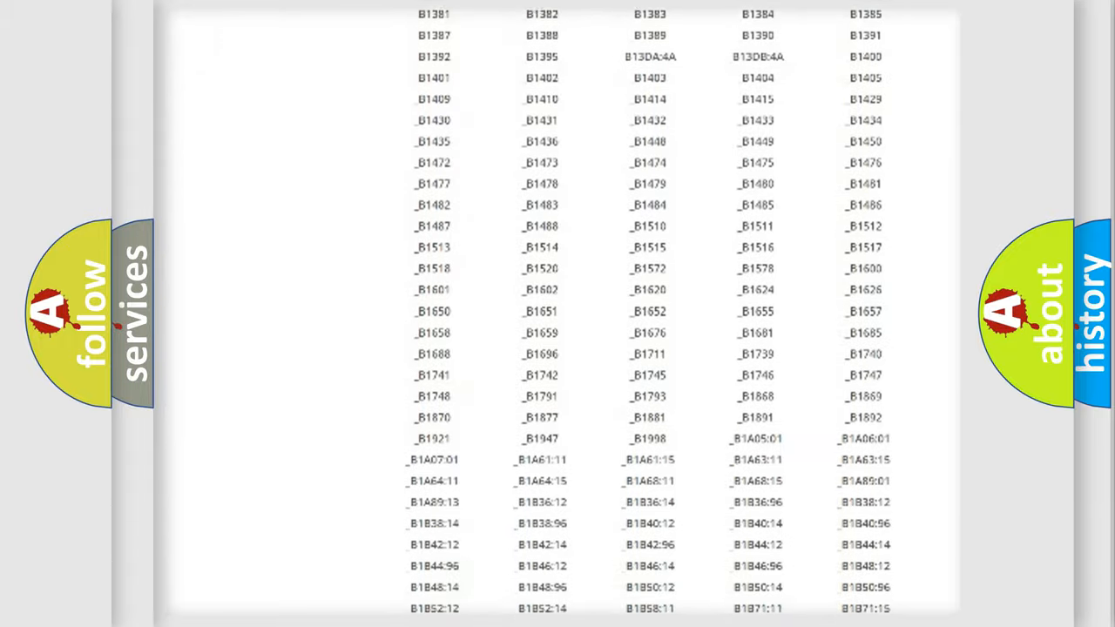
{"action": "scroll", "scroll_direction": "up", "scroll_amount": 3}
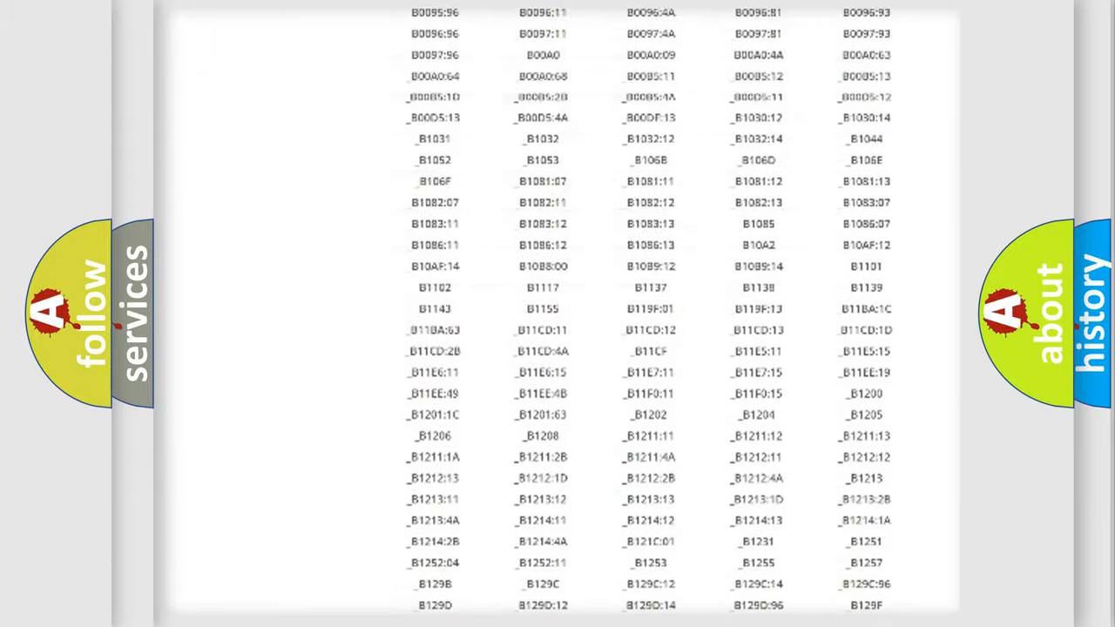
{"action": "scroll", "scroll_direction": "up", "scroll_amount": 3}
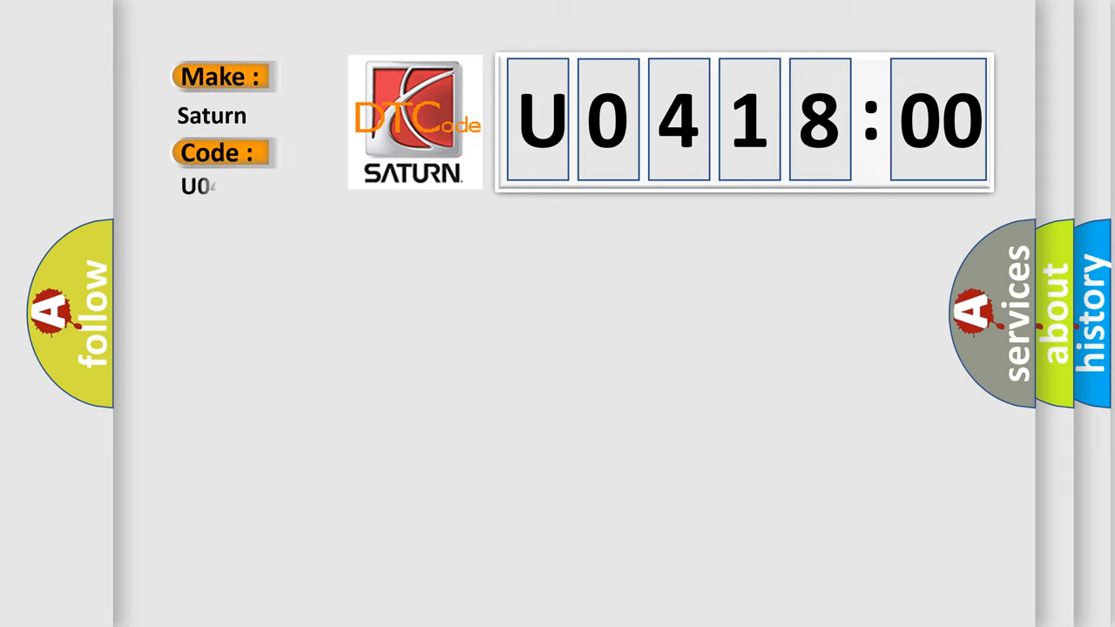
Step: Complete the code as U041800 and reveal the 'Wakeup Control' definition and failure description
{"action": "type", "text": "1800"}
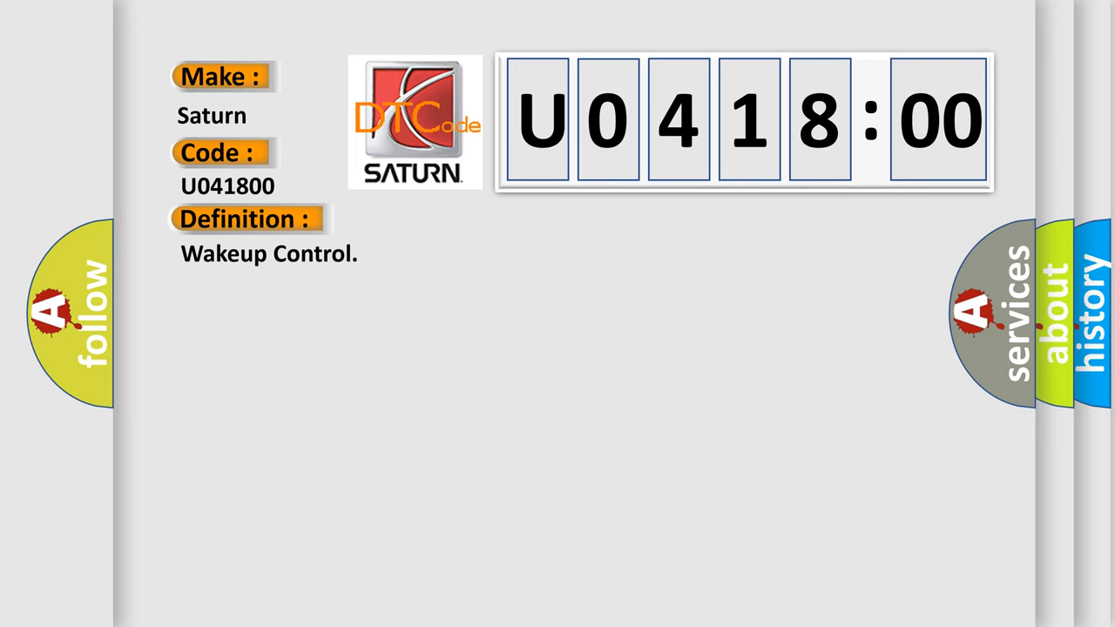
{"action": "left_click", "coordinate": [453, 218]}
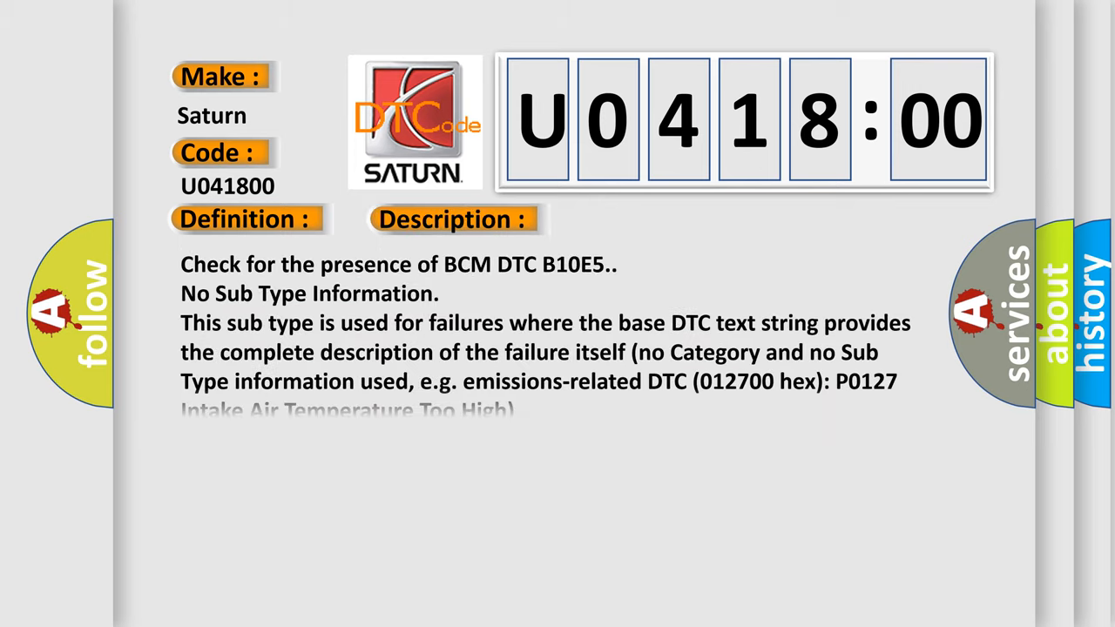